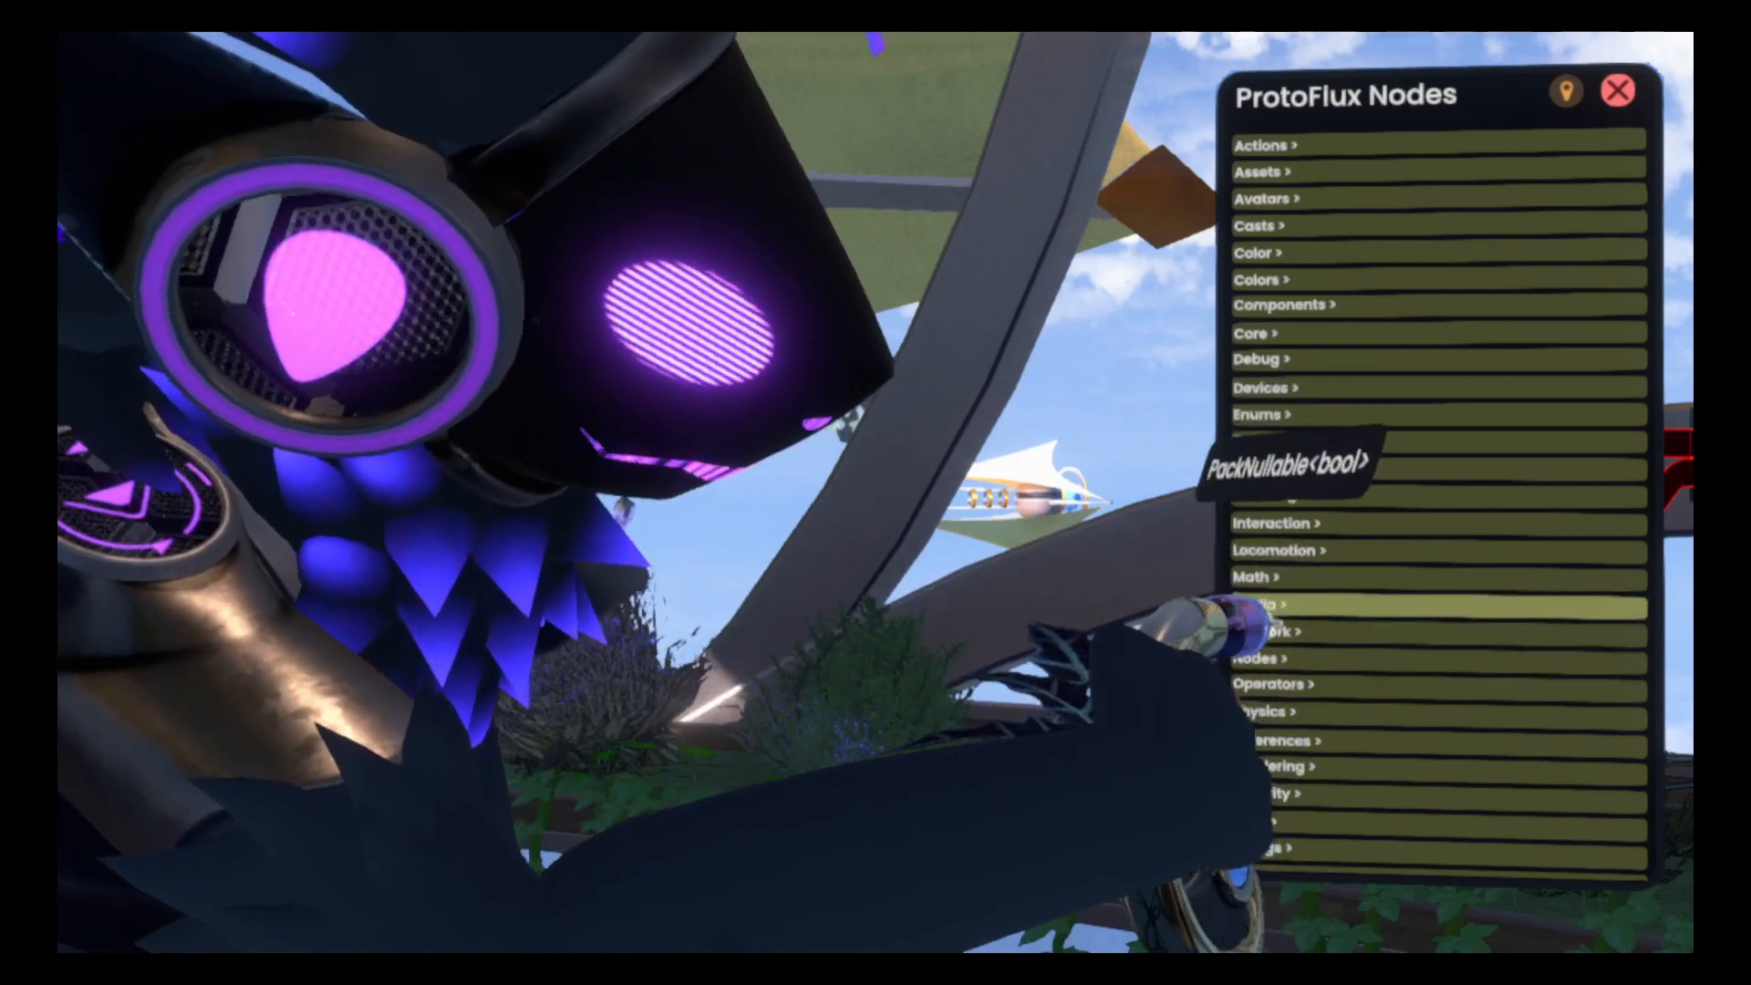
# Show the node category containing PackNullable and UnpackNullable.
pyautogui.click(1251, 576)
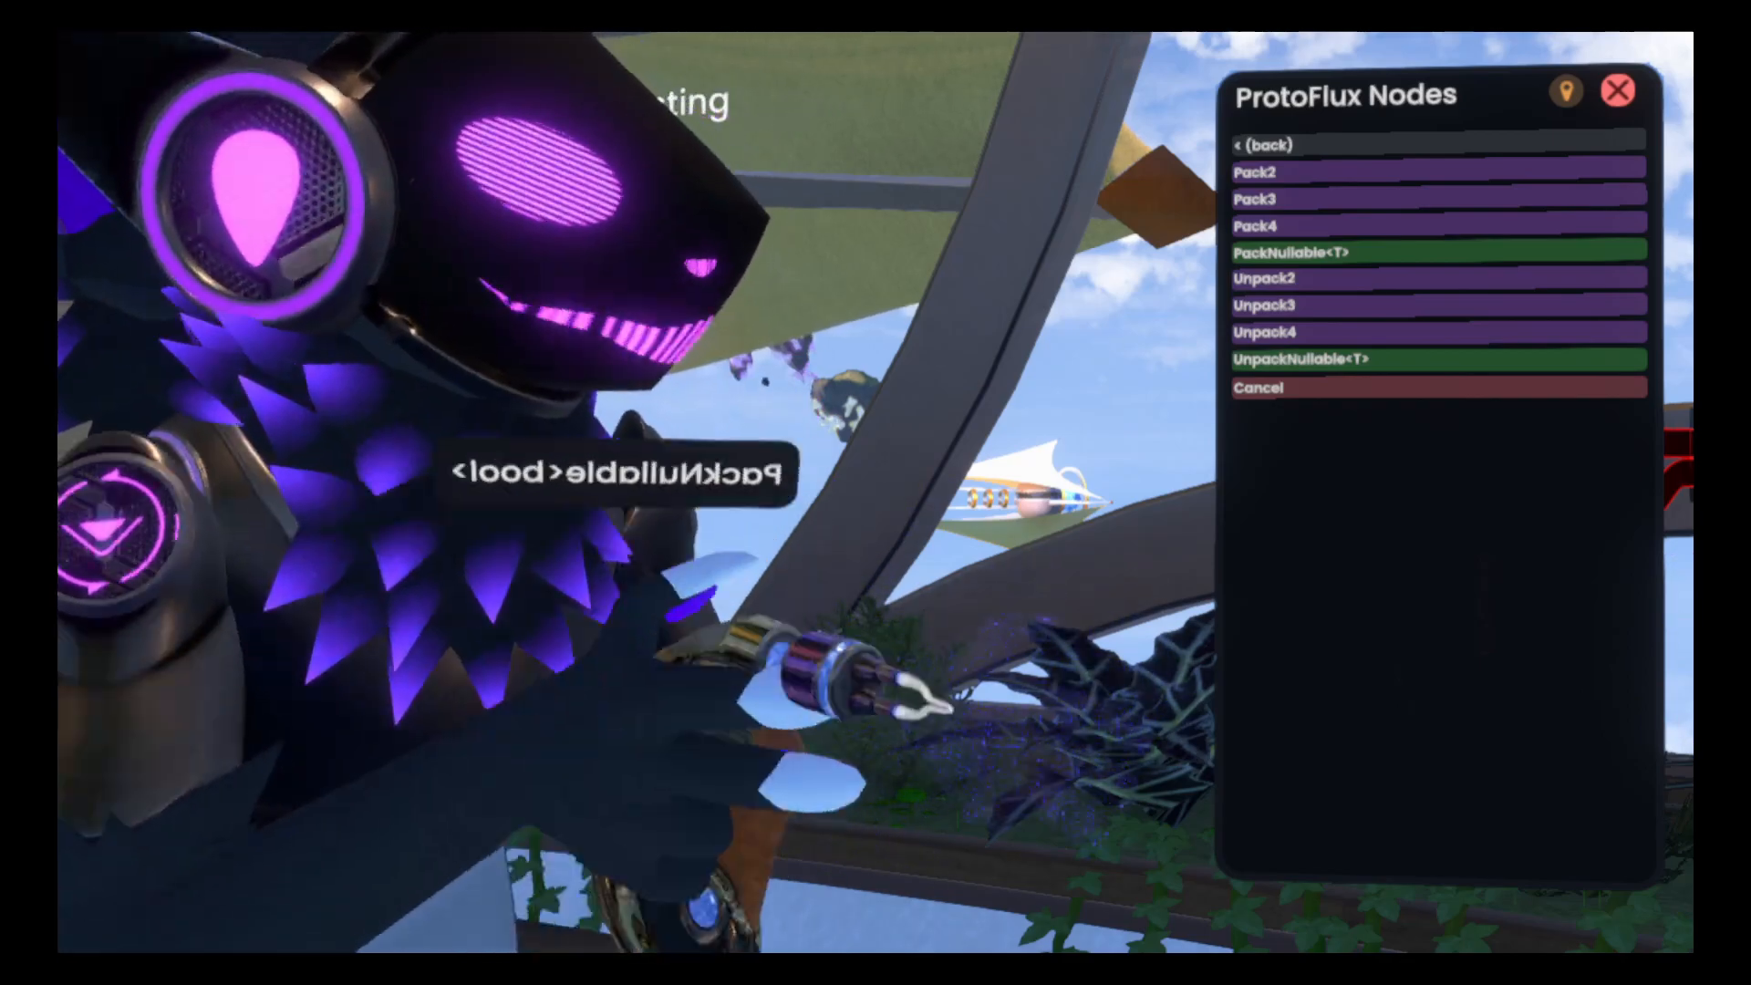
# Spawn a PackNullable<bool> node from the PackNullable<T> type choices.
pyautogui.click(1437, 252)
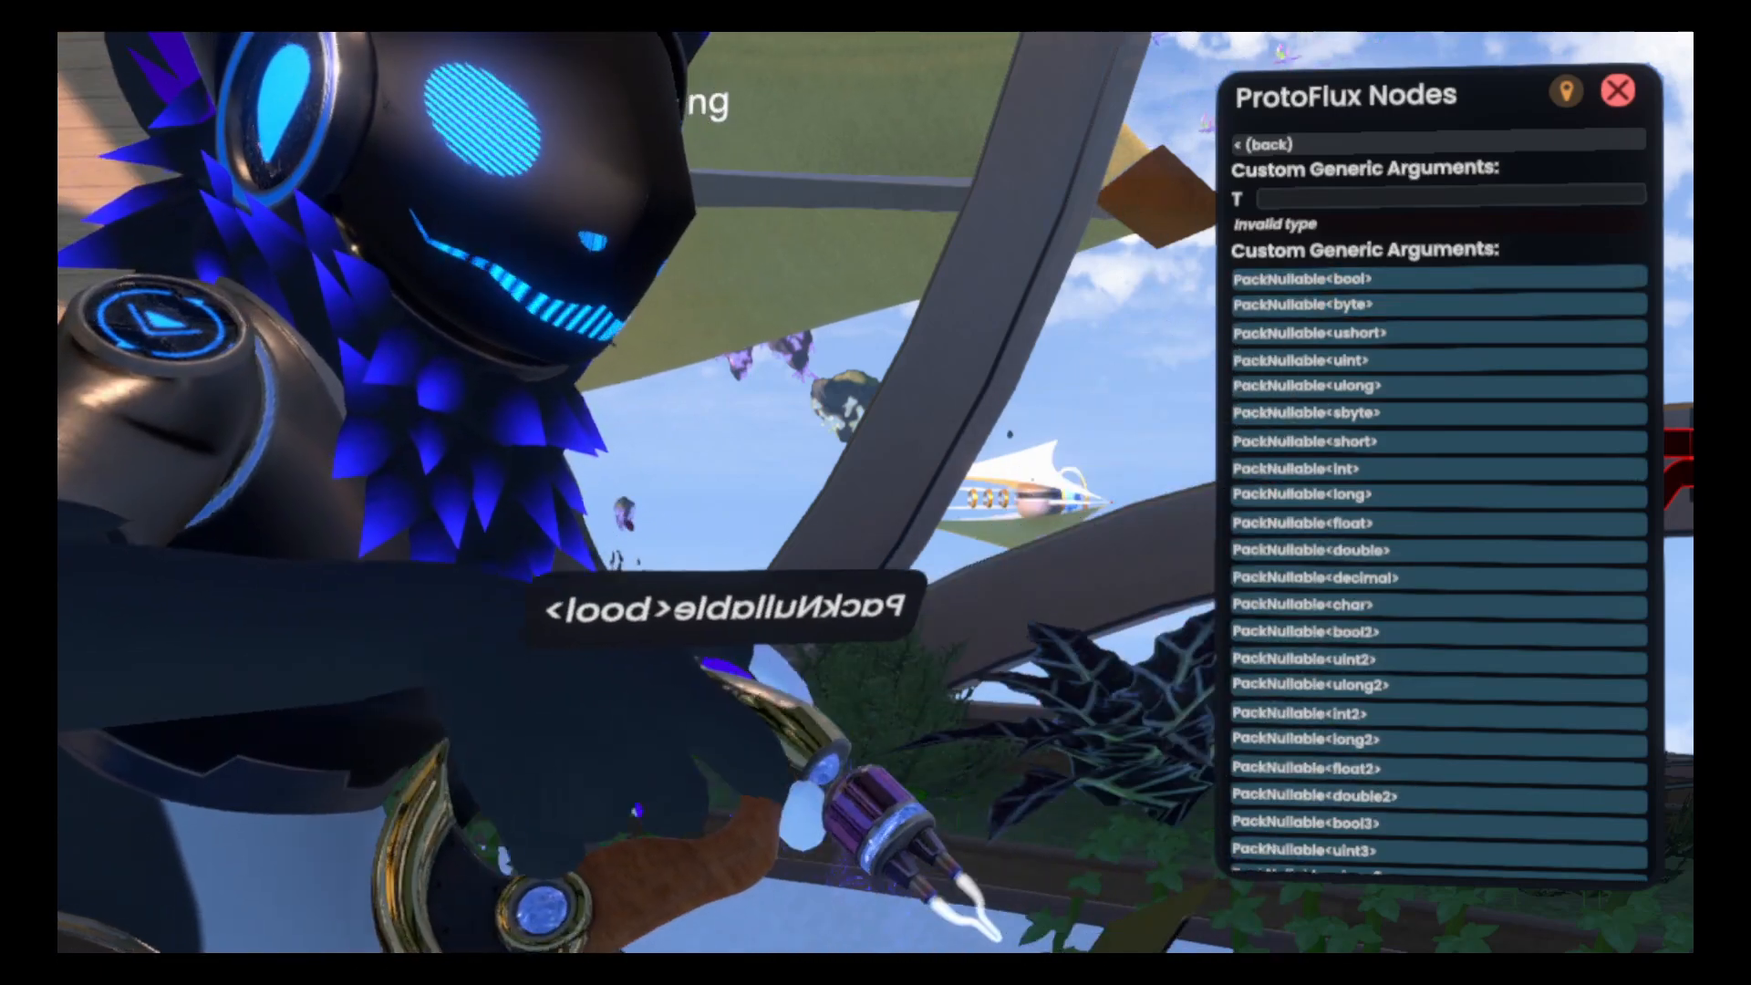
pyautogui.click(1322, 275)
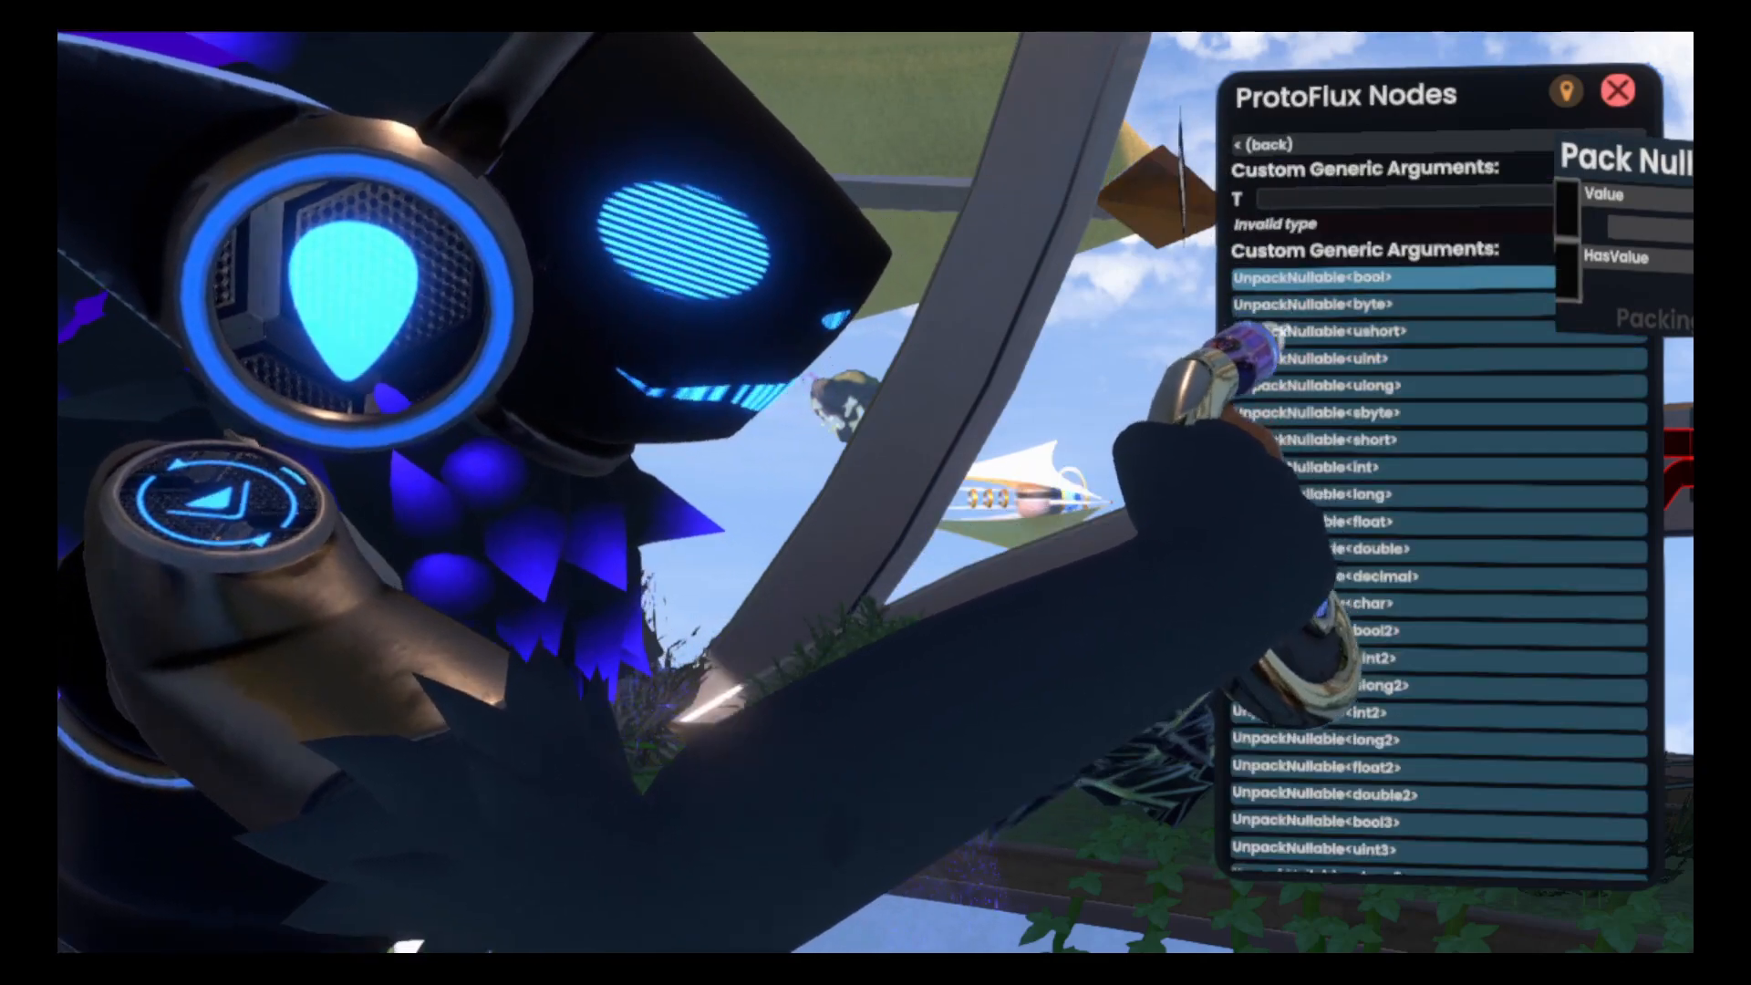
pyautogui.click(1324, 274)
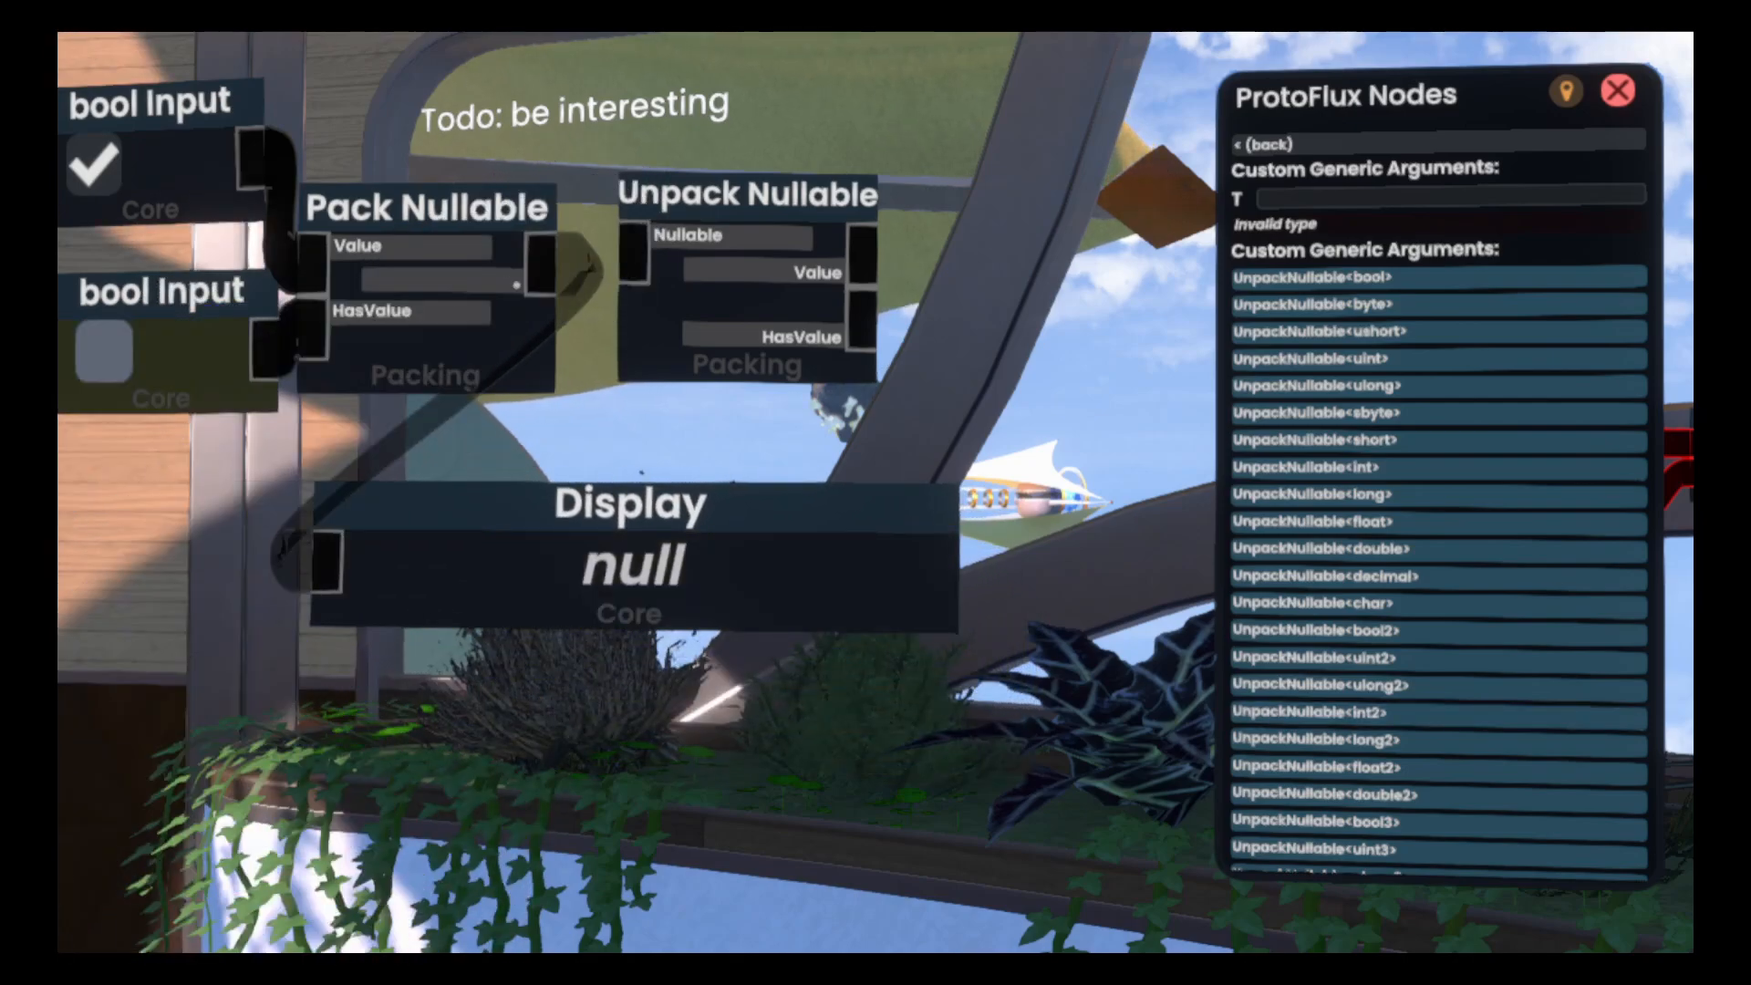
# Tick the HasValue bool input so the Display reads True.
pyautogui.click(100, 341)
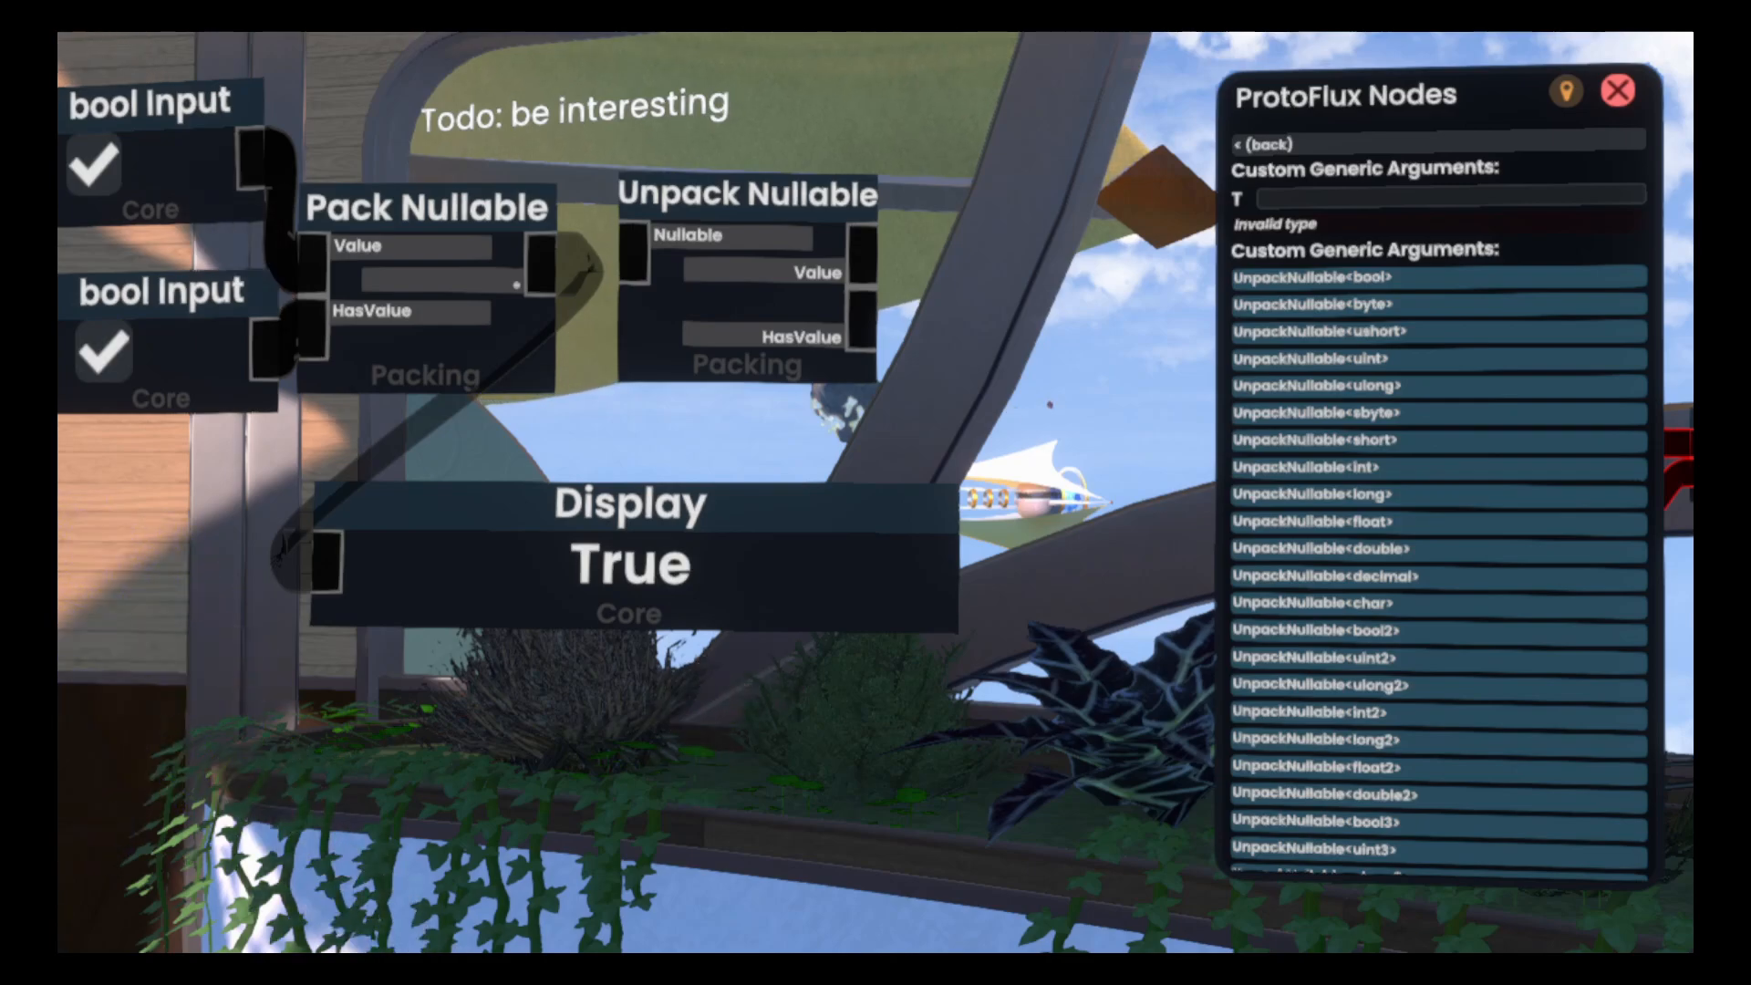